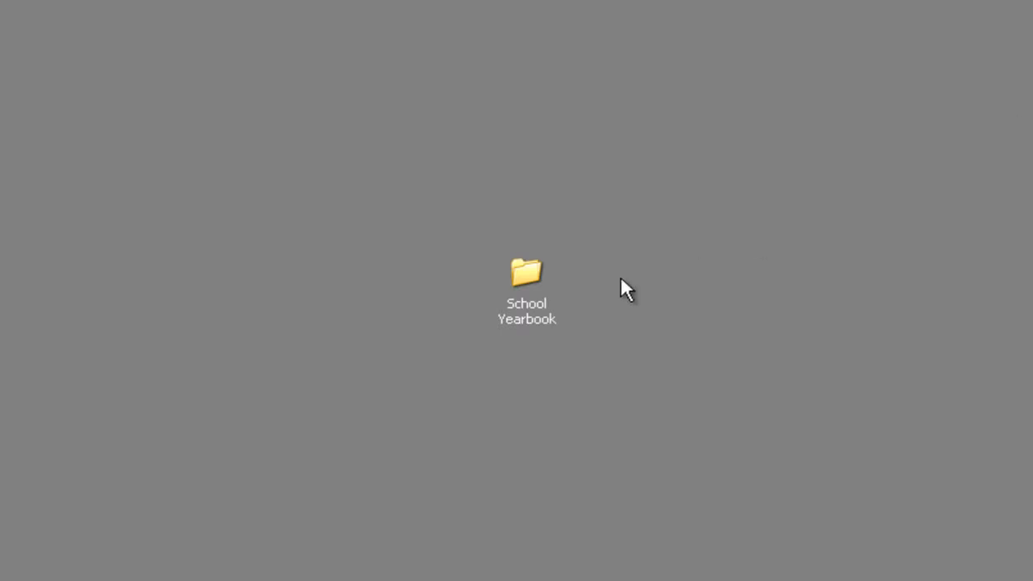
{"action": "mouse_move", "coordinate": [527, 285]}
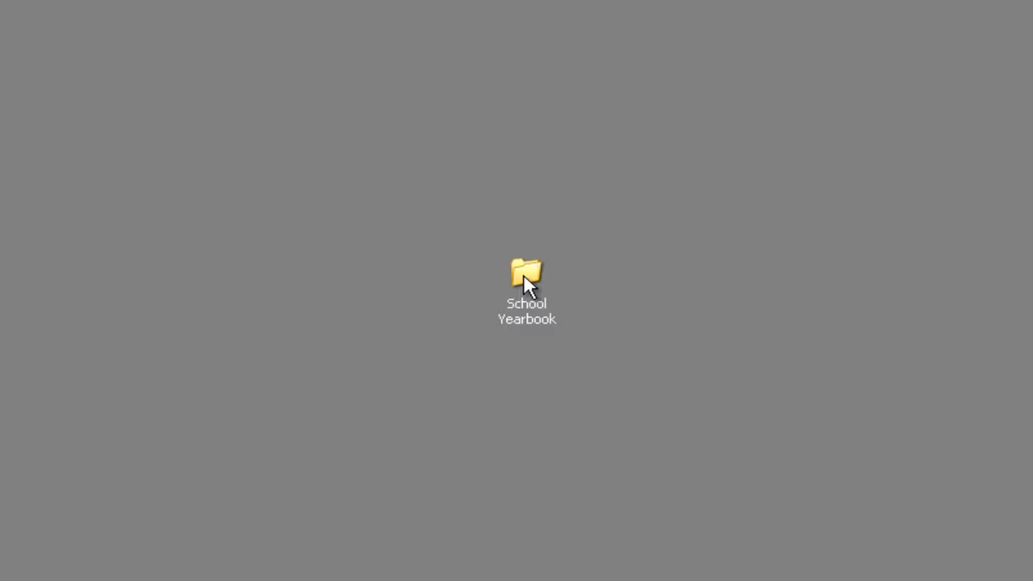
Open the School Yearbook folder from the desktop to view its six subfolders
{"action": "double_click", "coordinate": [527, 278]}
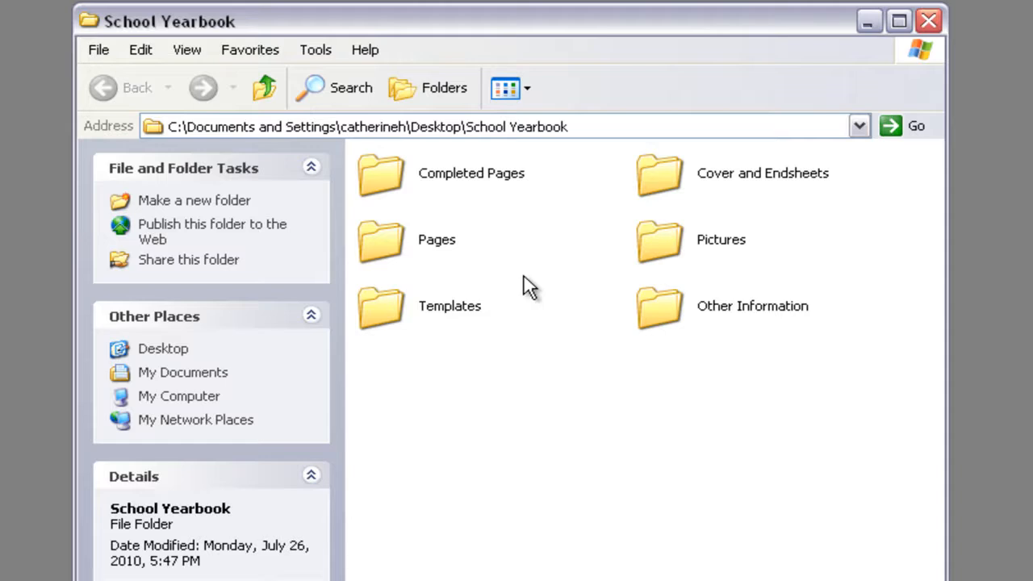
{"action": "mouse_move", "coordinate": [539, 214]}
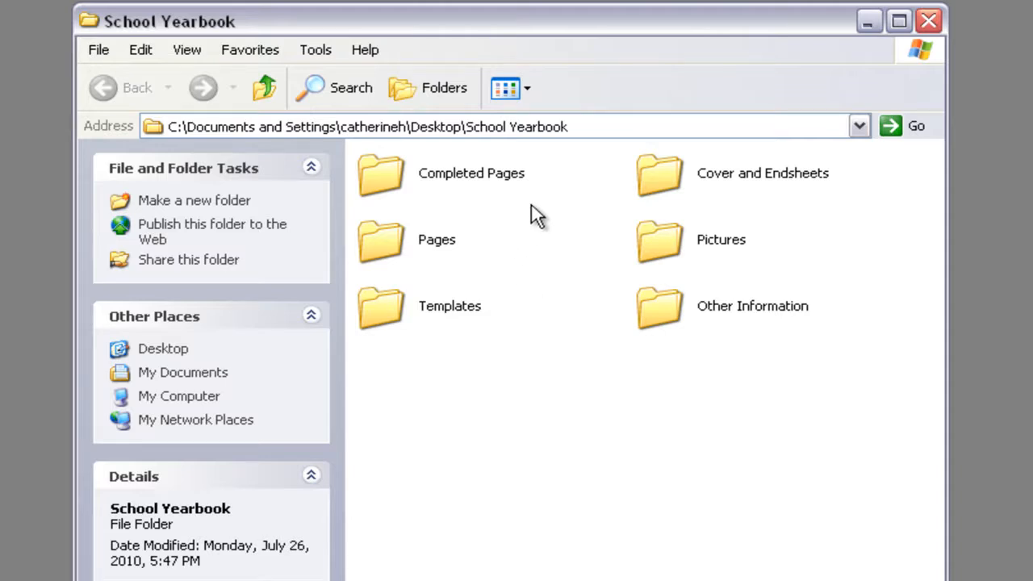
{"action": "mouse_move", "coordinate": [515, 280]}
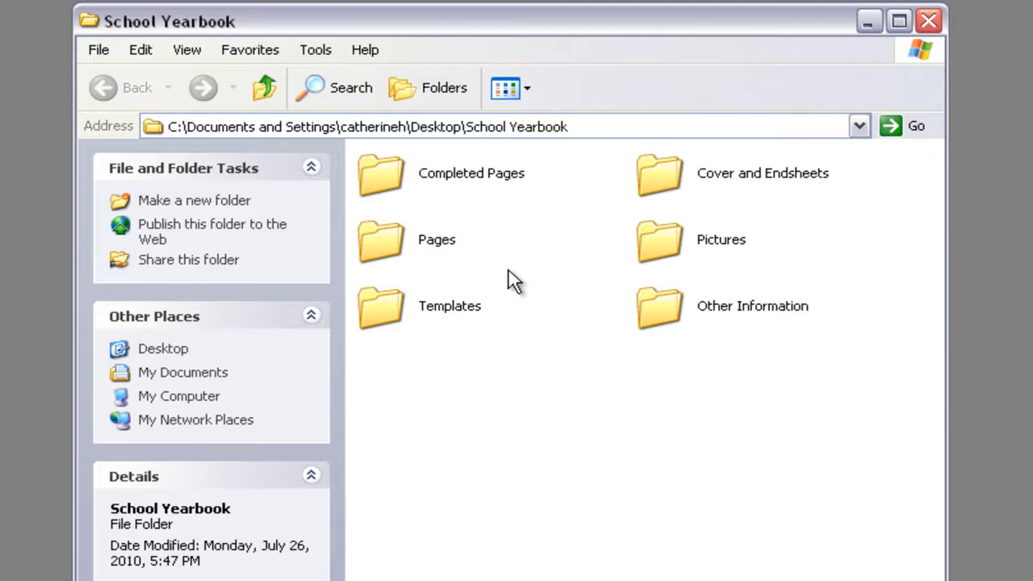
{"action": "mouse_move", "coordinate": [739, 217]}
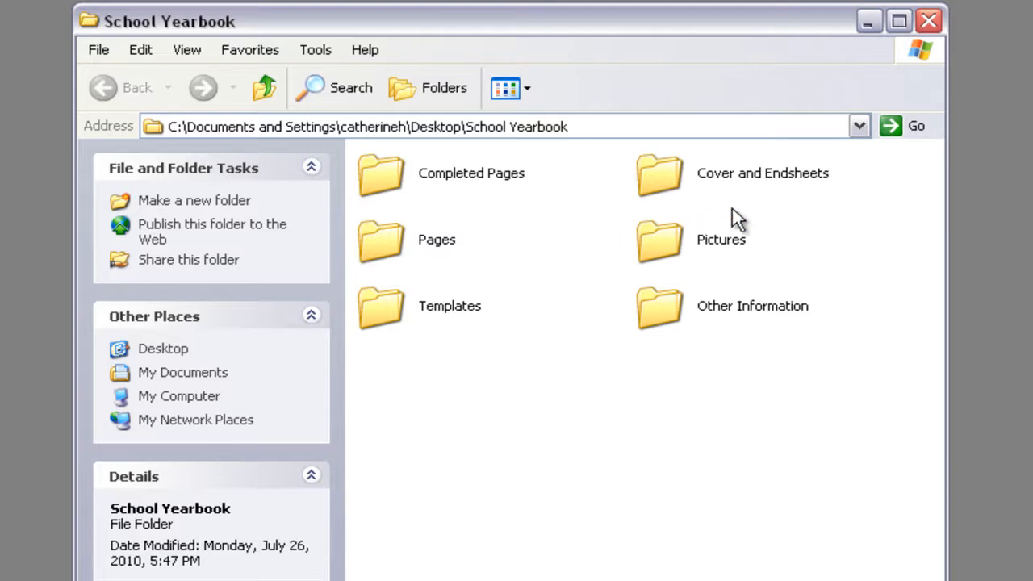
{"action": "mouse_move", "coordinate": [823, 256]}
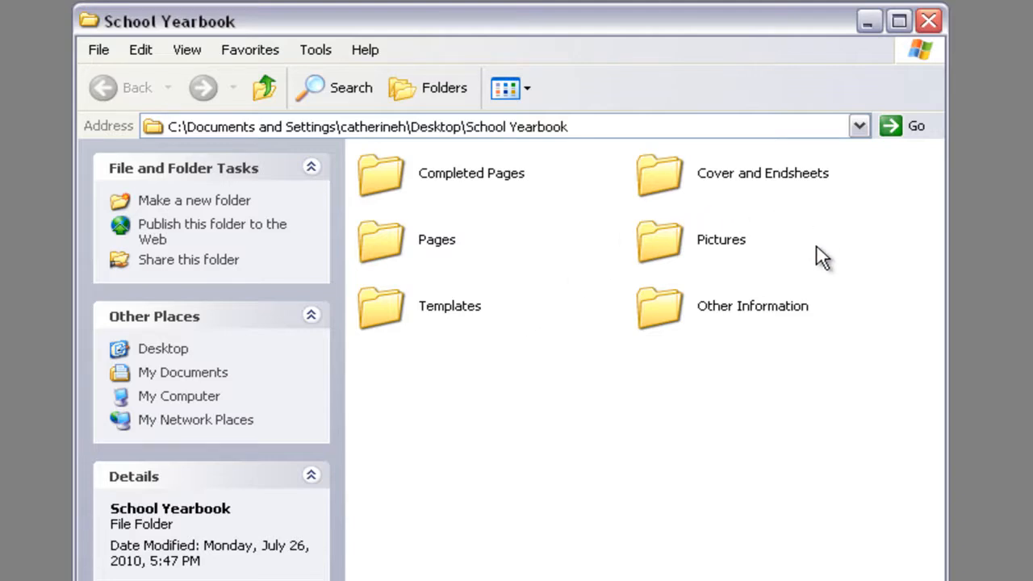
{"action": "mouse_move", "coordinate": [831, 311]}
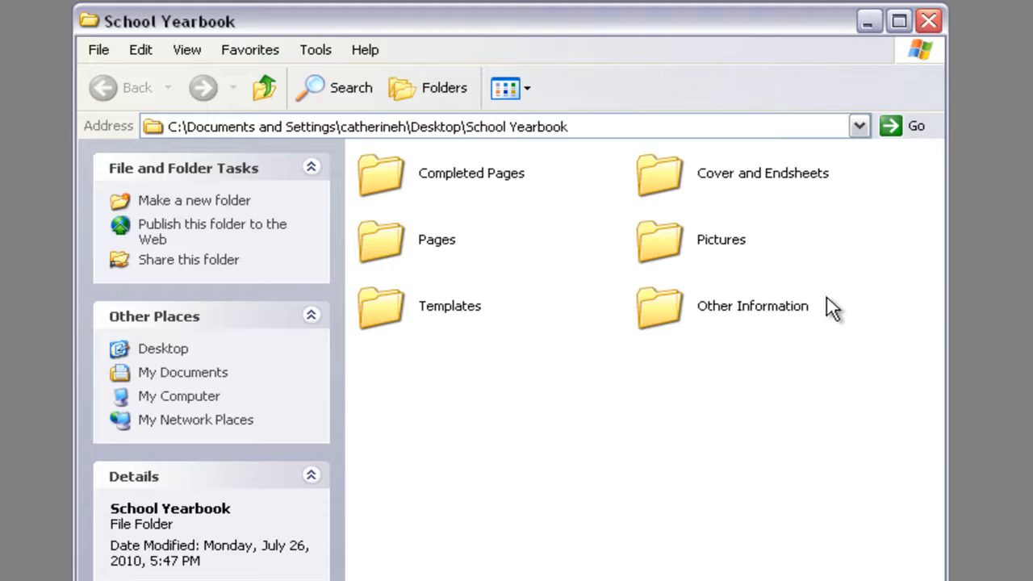
{"action": "mouse_move", "coordinate": [547, 189]}
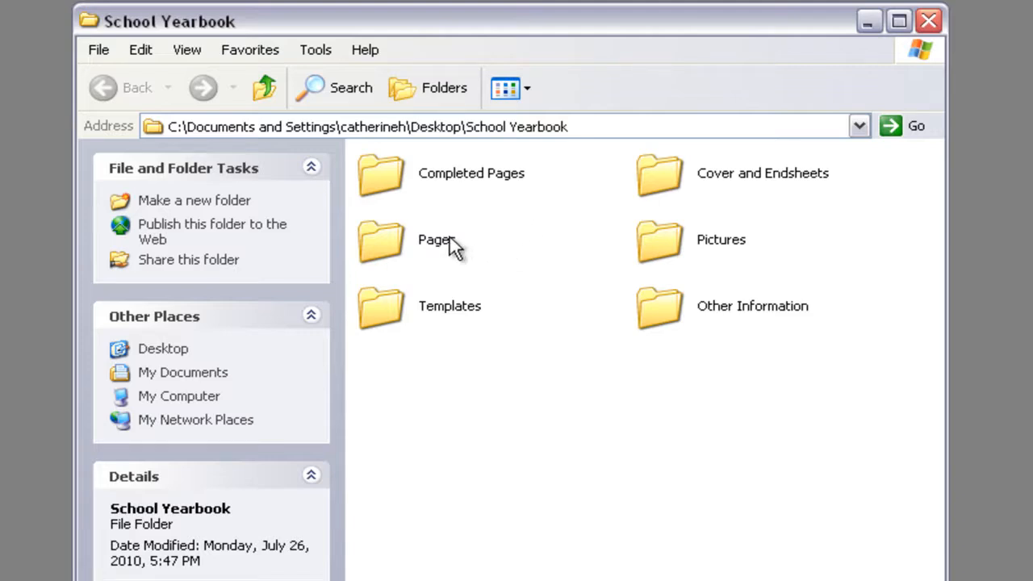
{"action": "double_click", "coordinate": [380, 240]}
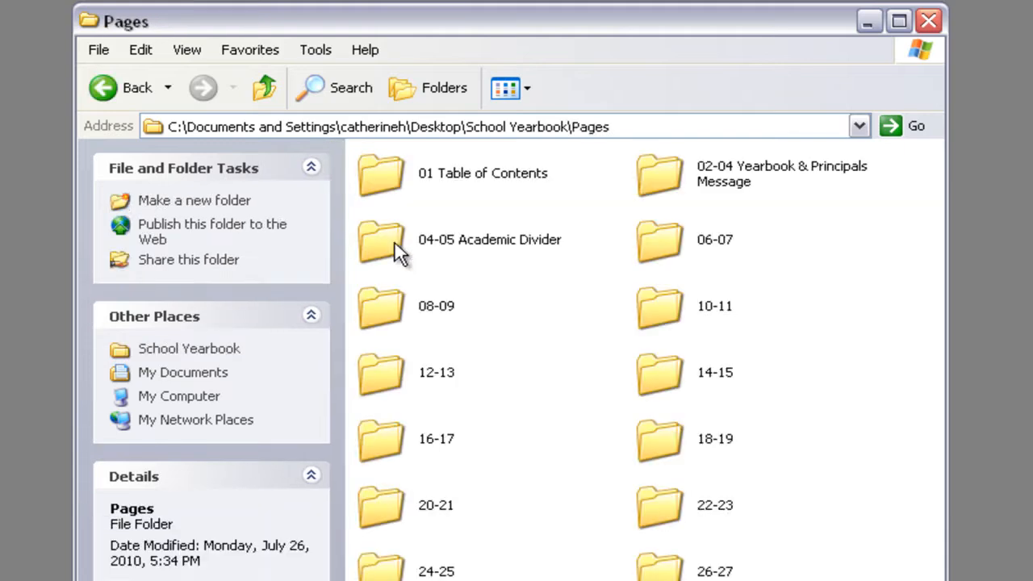
{"action": "mouse_move", "coordinate": [775, 258]}
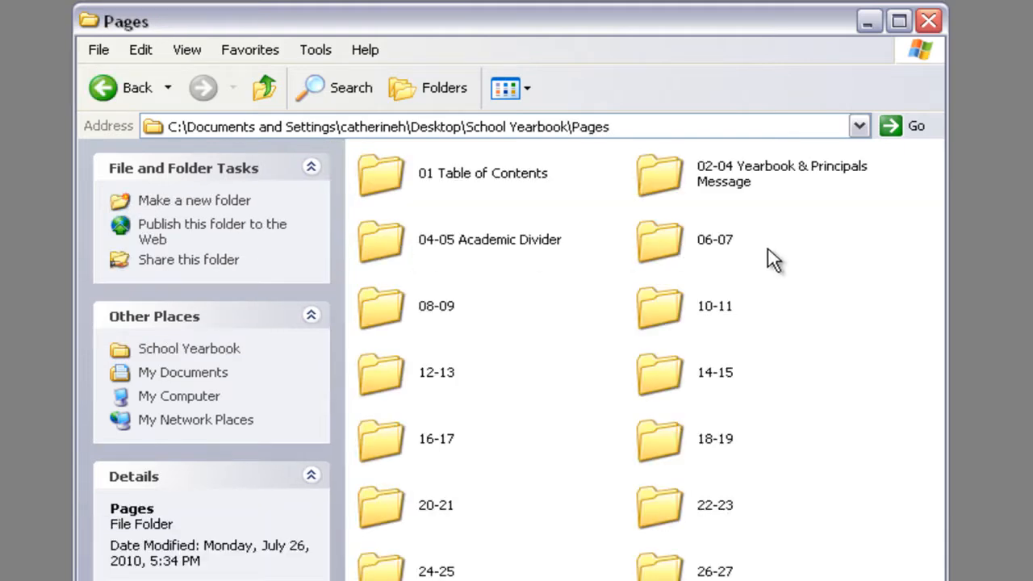
{"action": "mouse_move", "coordinate": [589, 189]}
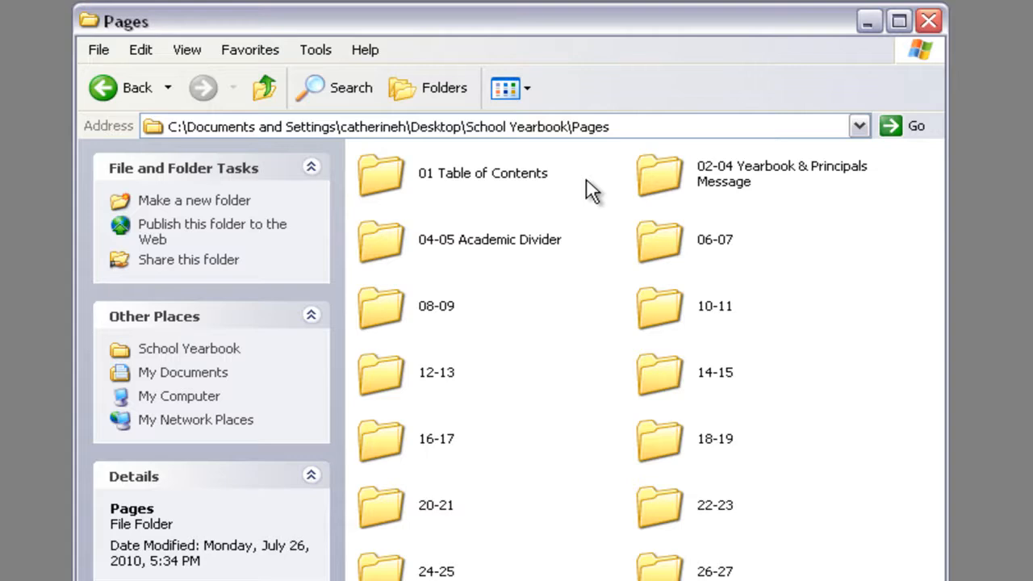
{"action": "mouse_move", "coordinate": [574, 184]}
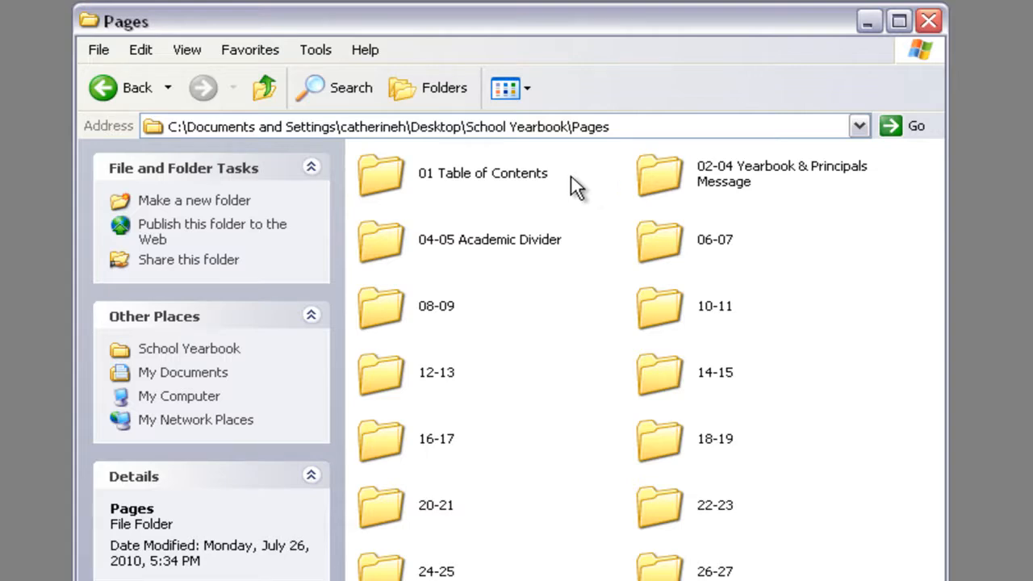
{"action": "mouse_move", "coordinate": [807, 244]}
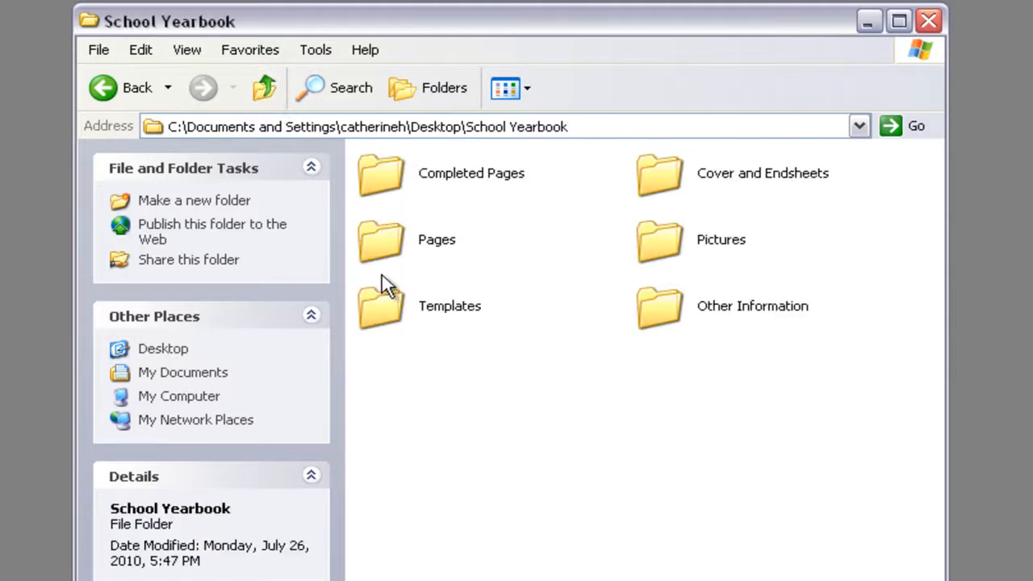
{"action": "double_click", "coordinate": [380, 305]}
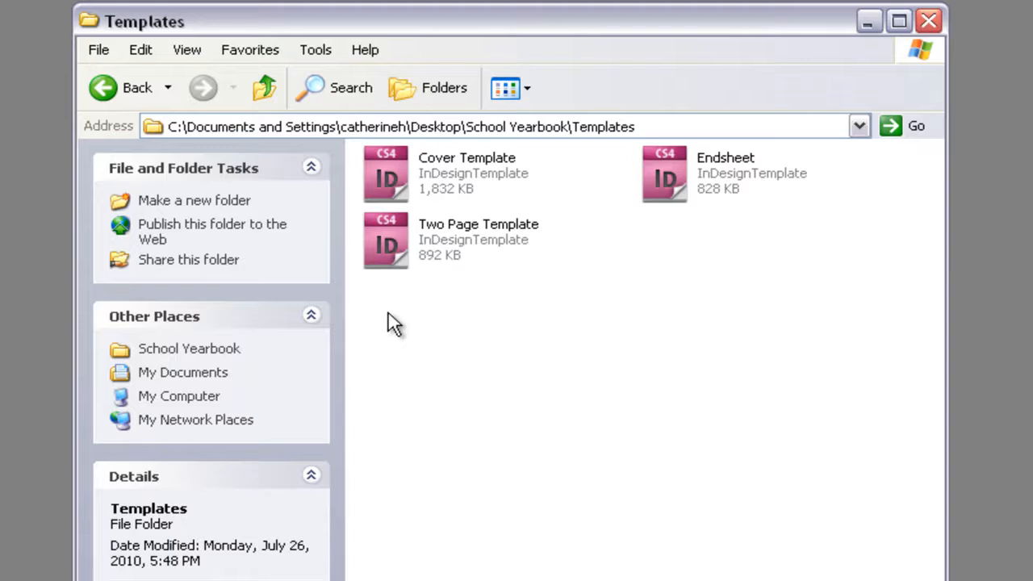
{"action": "mouse_move", "coordinate": [507, 203]}
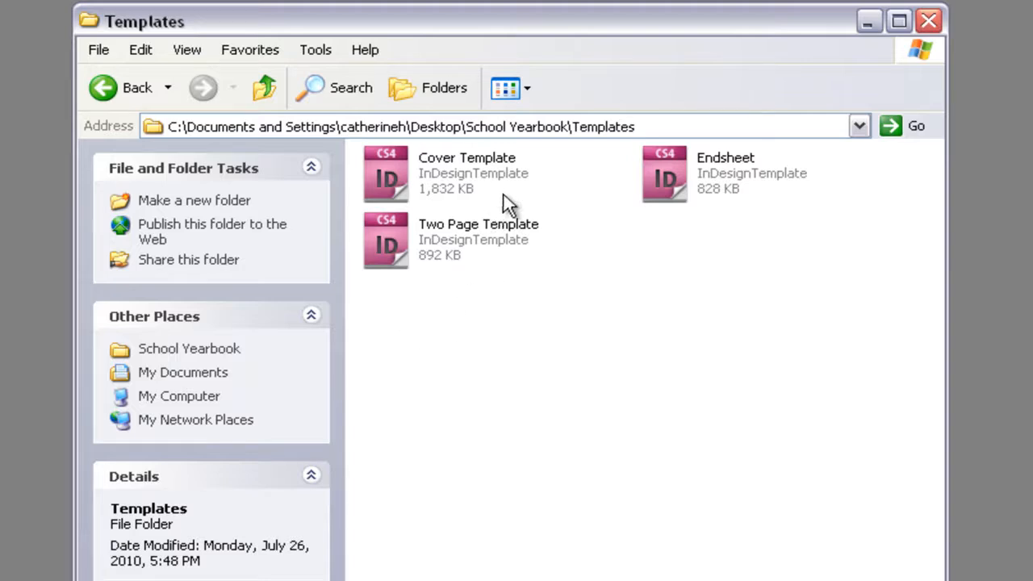
{"action": "mouse_move", "coordinate": [525, 261]}
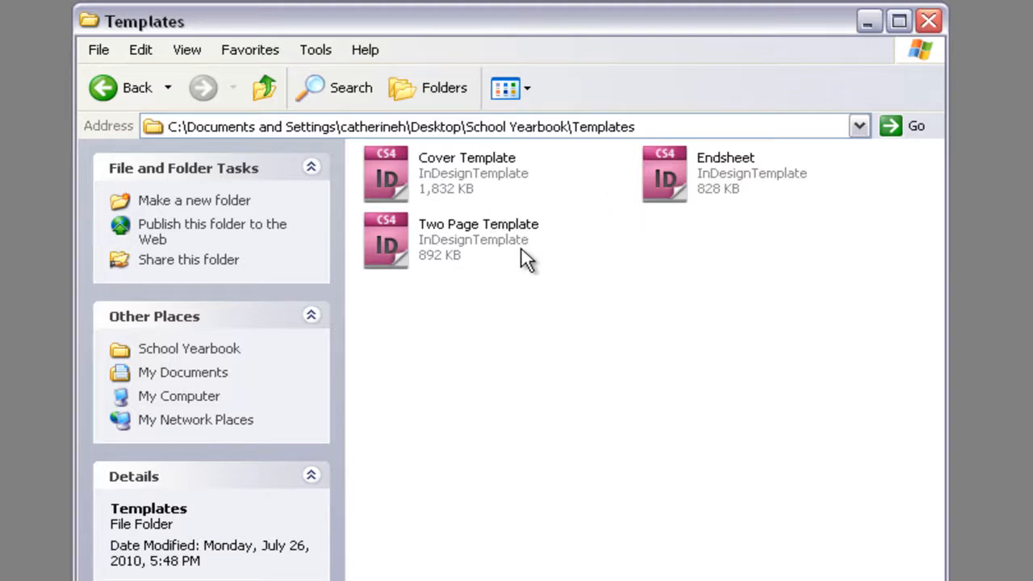
{"action": "mouse_move", "coordinate": [539, 322]}
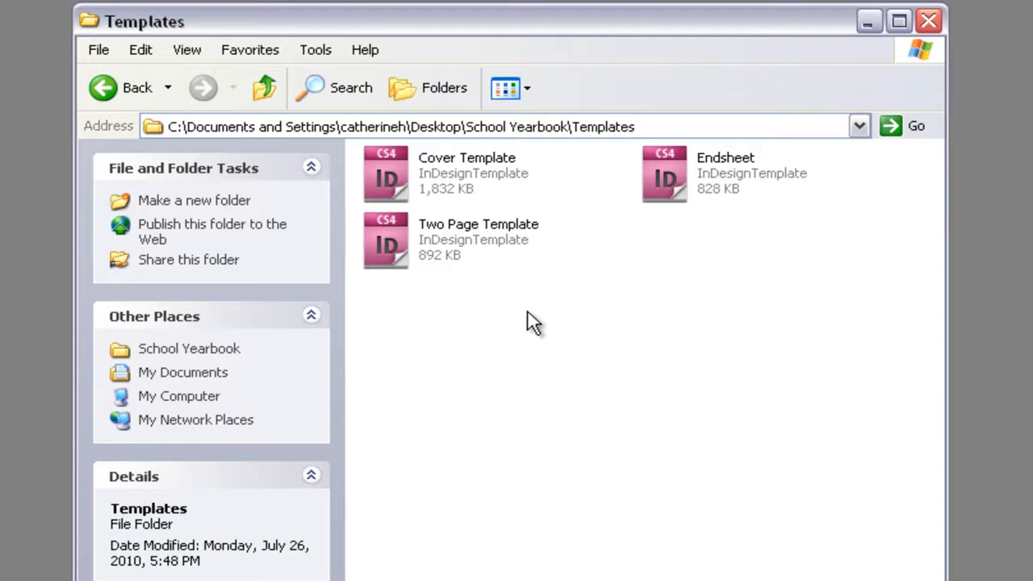
{"action": "left_click", "coordinate": [265, 87]}
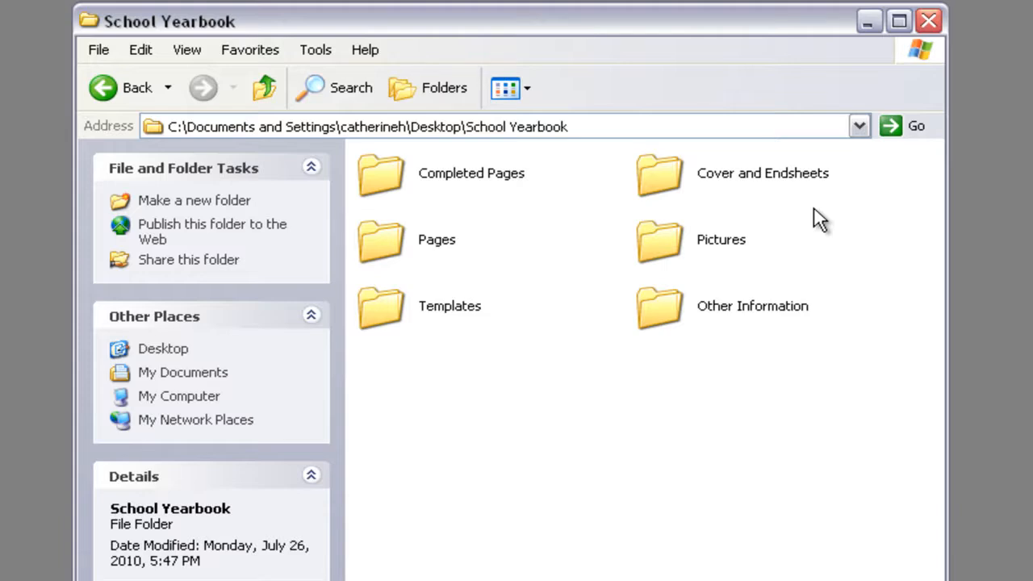
{"action": "mouse_move", "coordinate": [835, 314]}
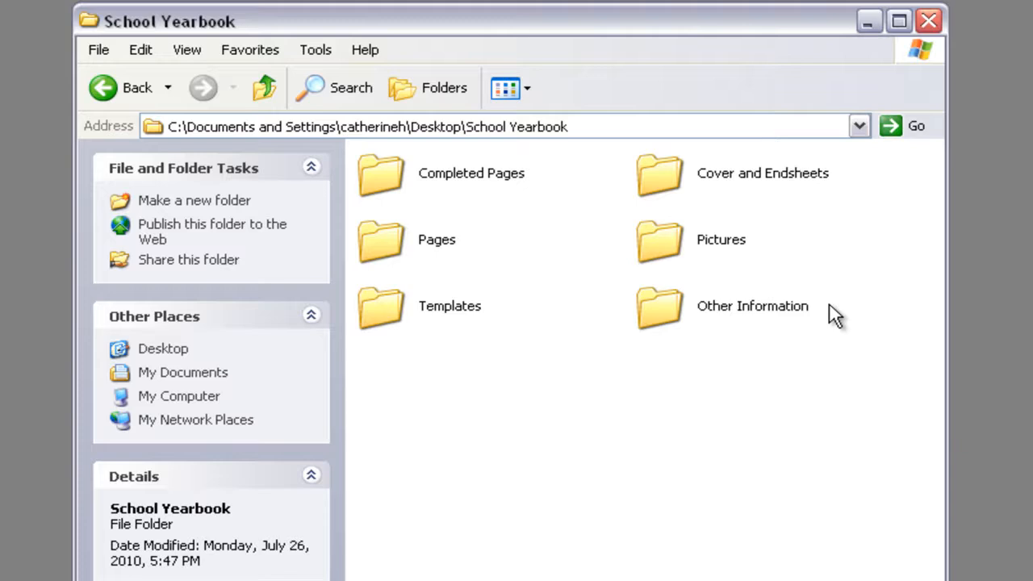
{"action": "mouse_move", "coordinate": [791, 255]}
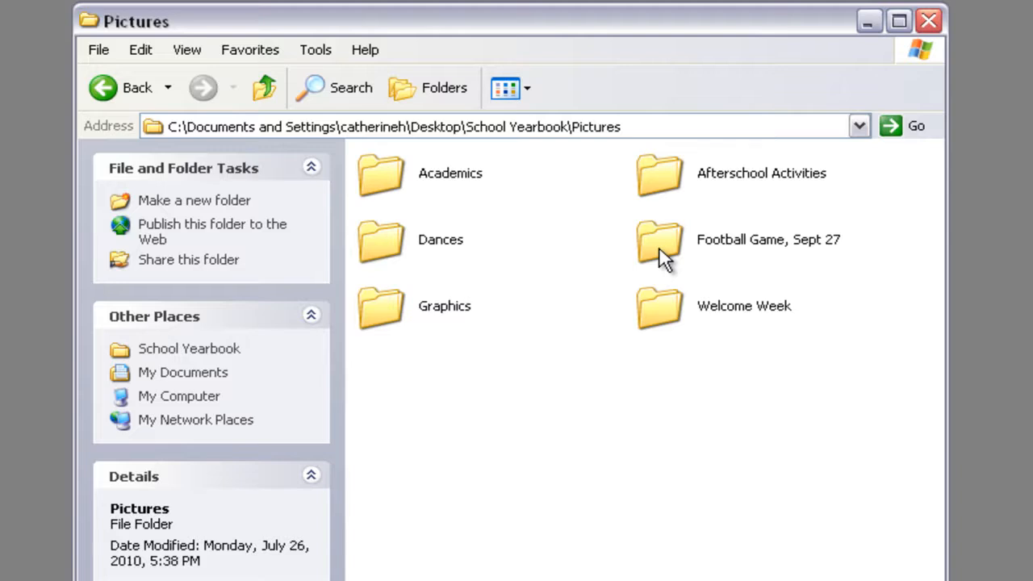
{"action": "mouse_move", "coordinate": [563, 264]}
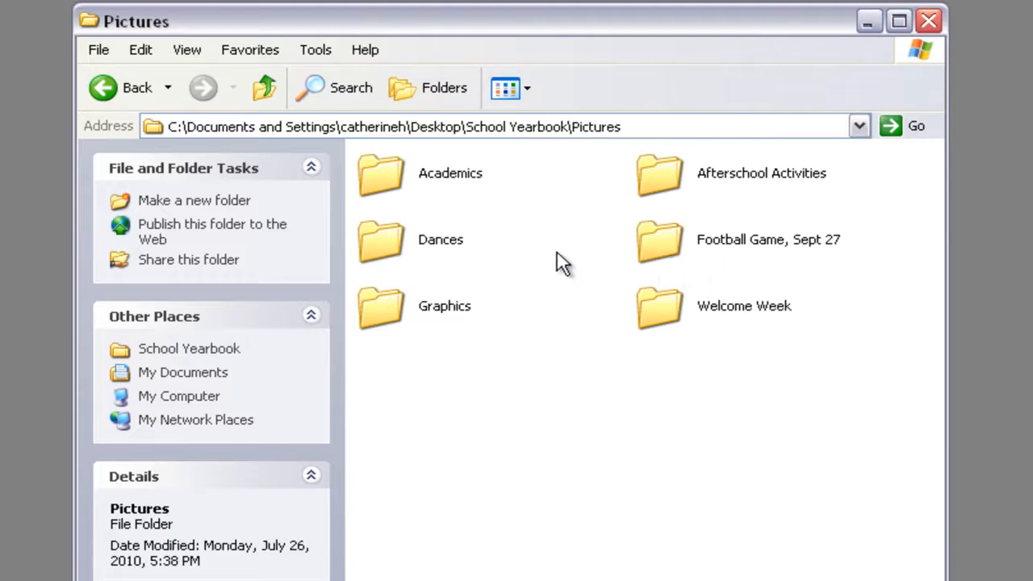
{"action": "mouse_move", "coordinate": [553, 246]}
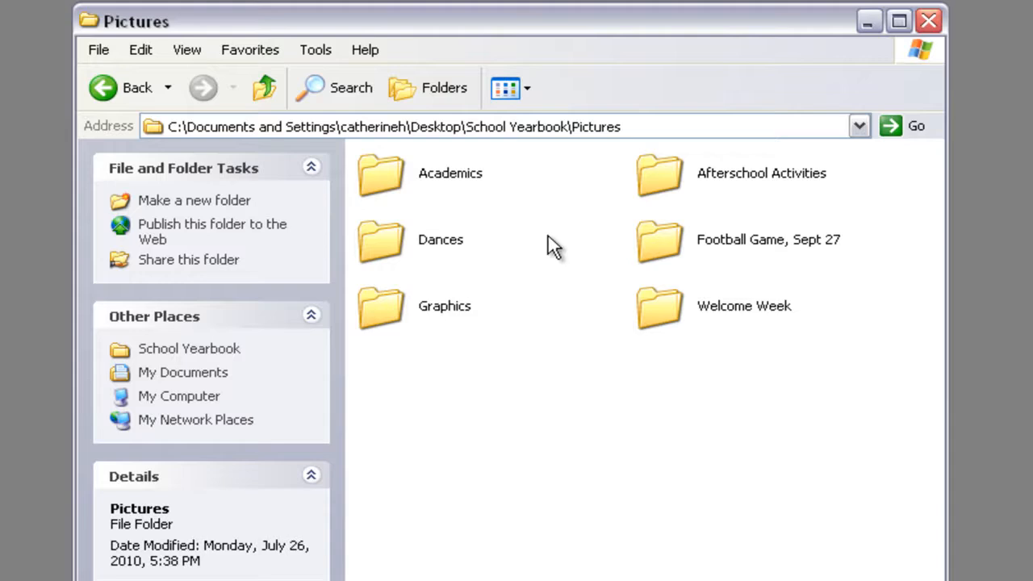
{"action": "mouse_move", "coordinate": [552, 208]}
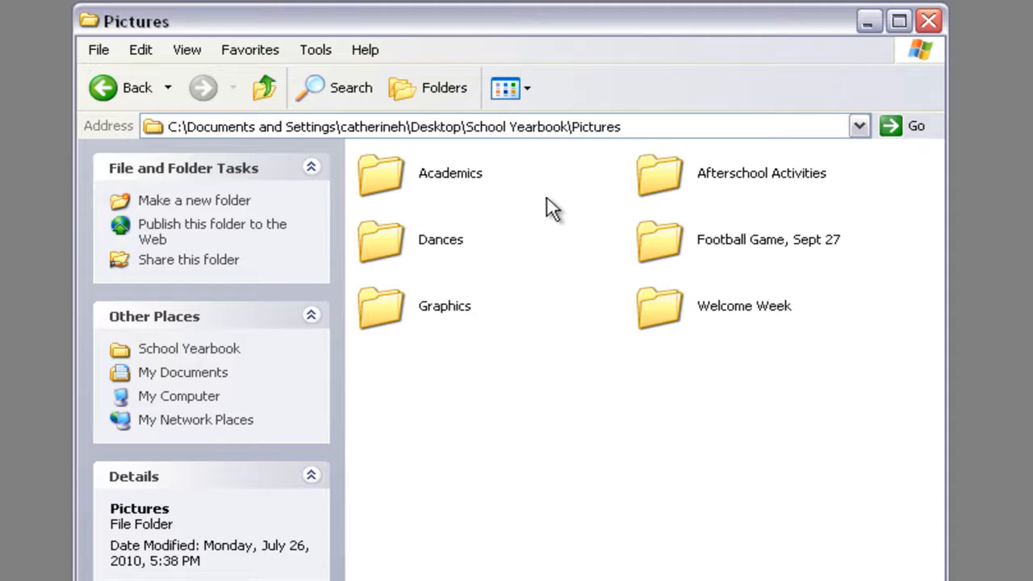
{"action": "left_click", "coordinate": [380, 176]}
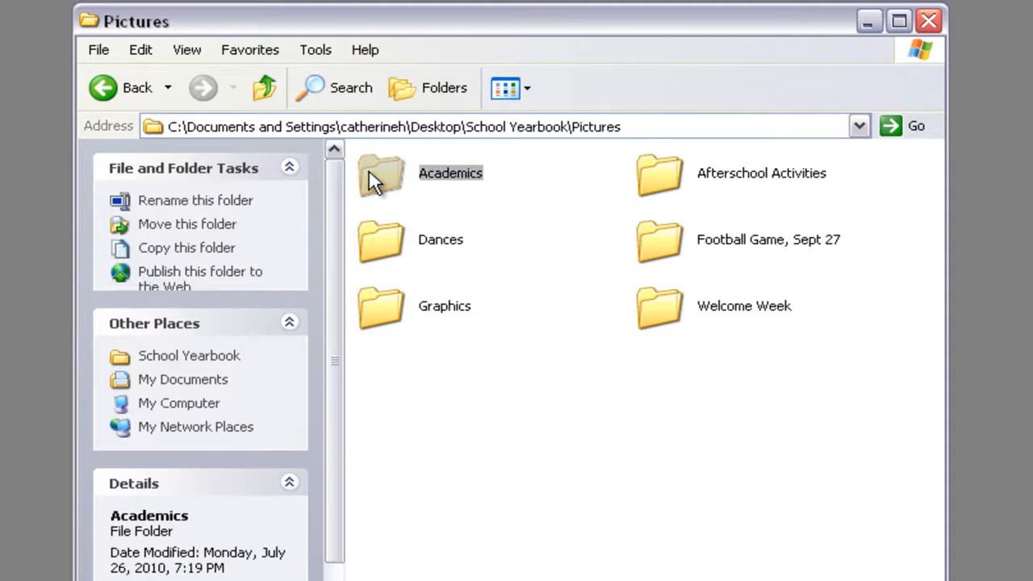
Open Academics, select two photos including shutterstock_1963940, and start moving them
{"action": "double_click", "coordinate": [380, 175]}
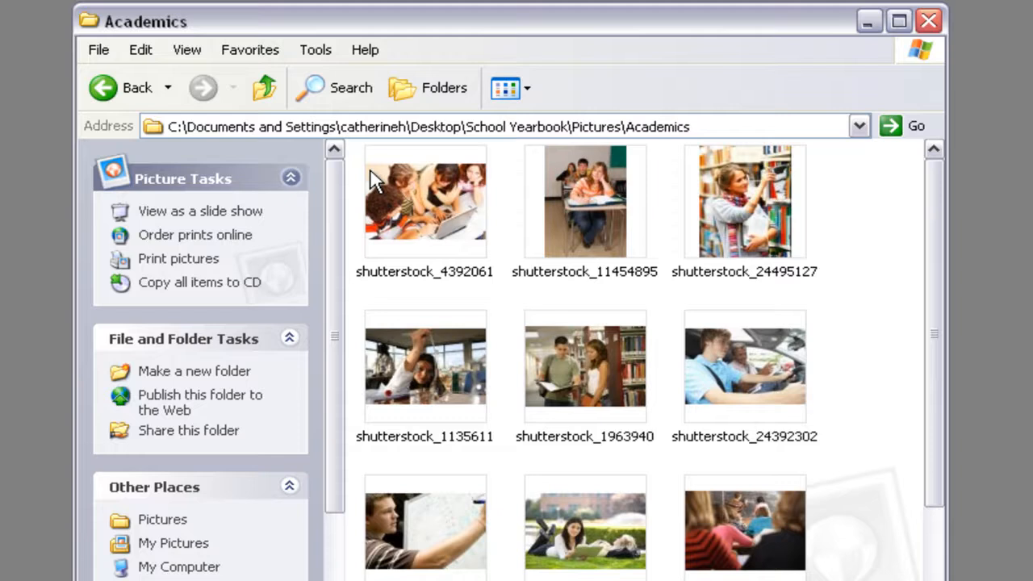
{"action": "left_click", "coordinate": [585, 365]}
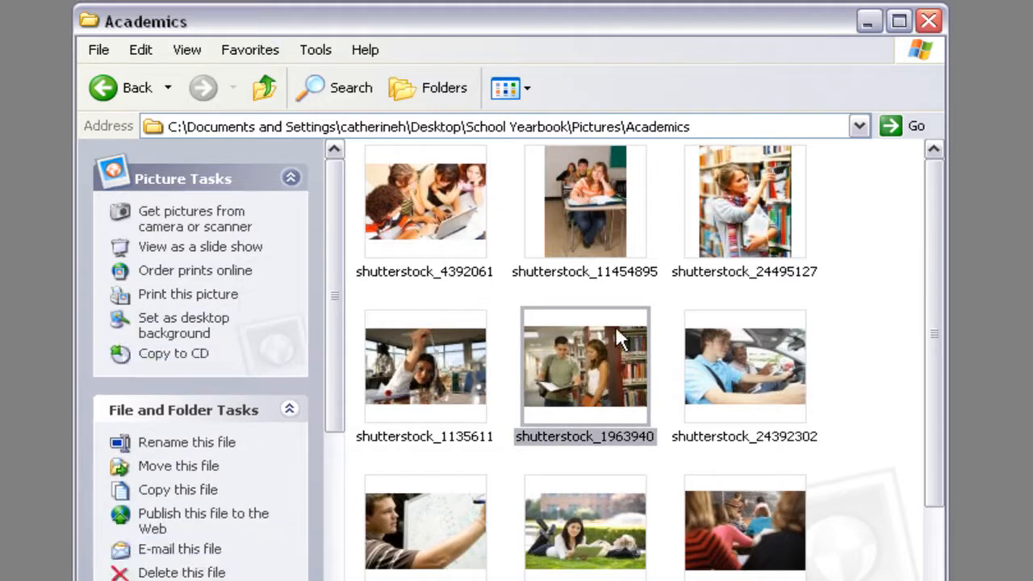
{"action": "mouse_move", "coordinate": [706, 496]}
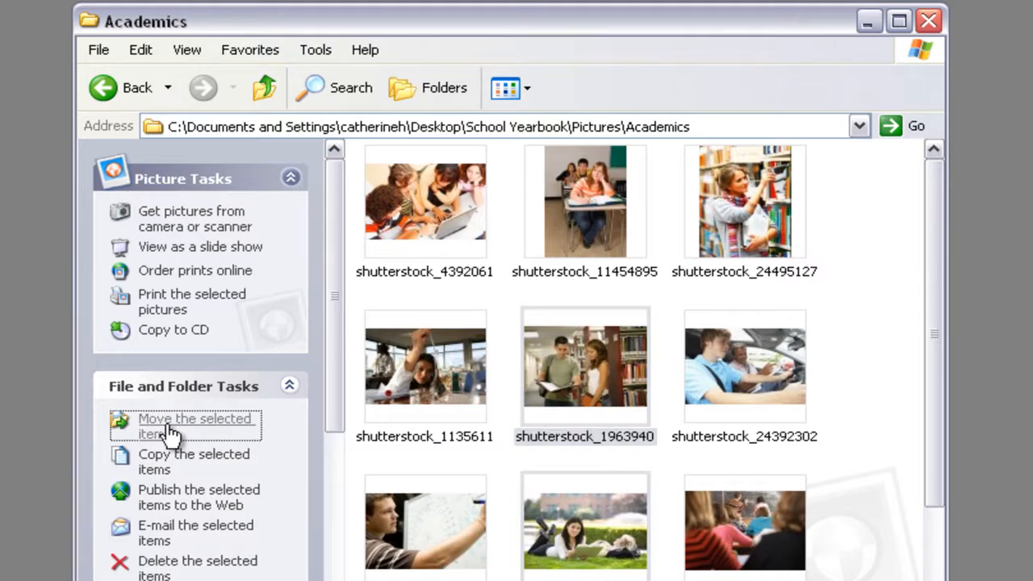
{"action": "left_click", "coordinate": [193, 425]}
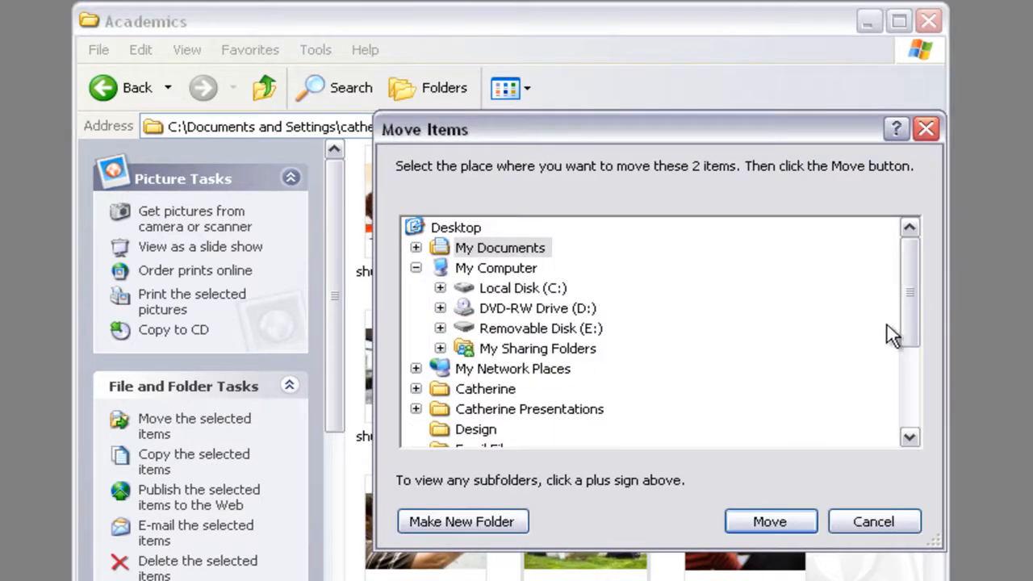
{"action": "scroll", "scroll_direction": "down", "scroll_amount": 3}
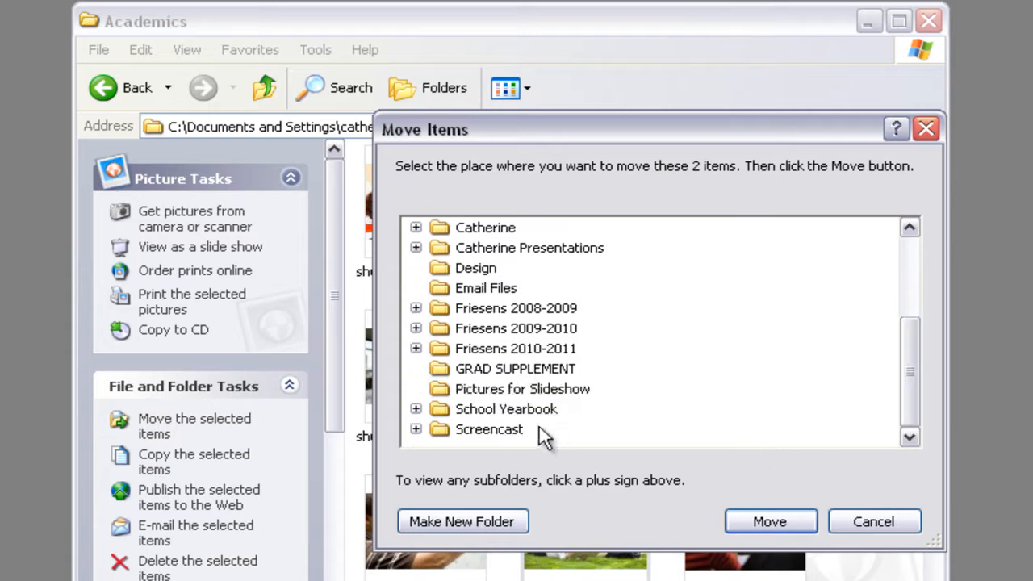
{"action": "left_click", "coordinate": [415, 409]}
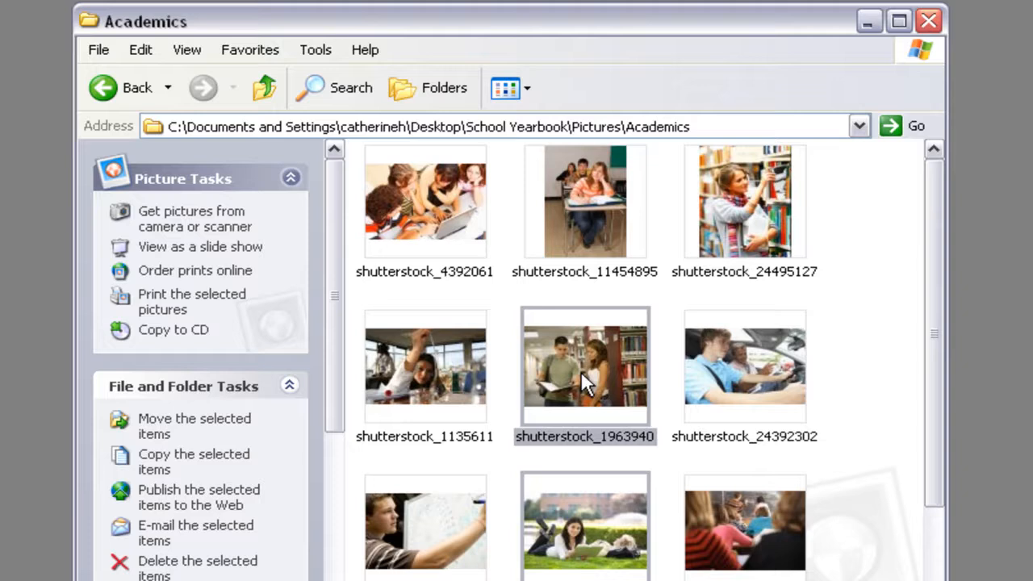
Cut the two selected photos and navigate to Pages > 04-05 Academic Divider
{"action": "right_click", "coordinate": [584, 364]}
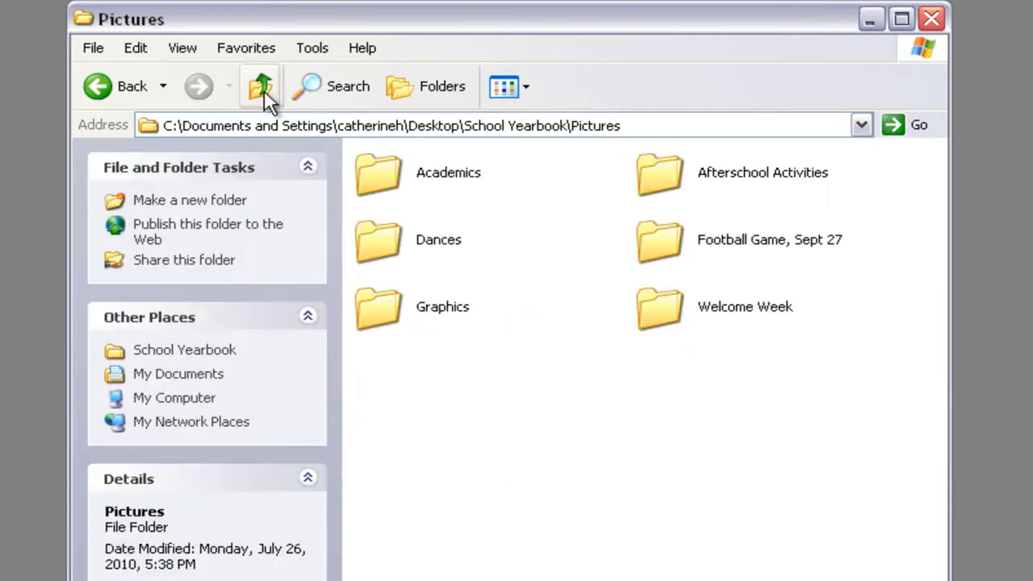
{"action": "left_click", "coordinate": [260, 86]}
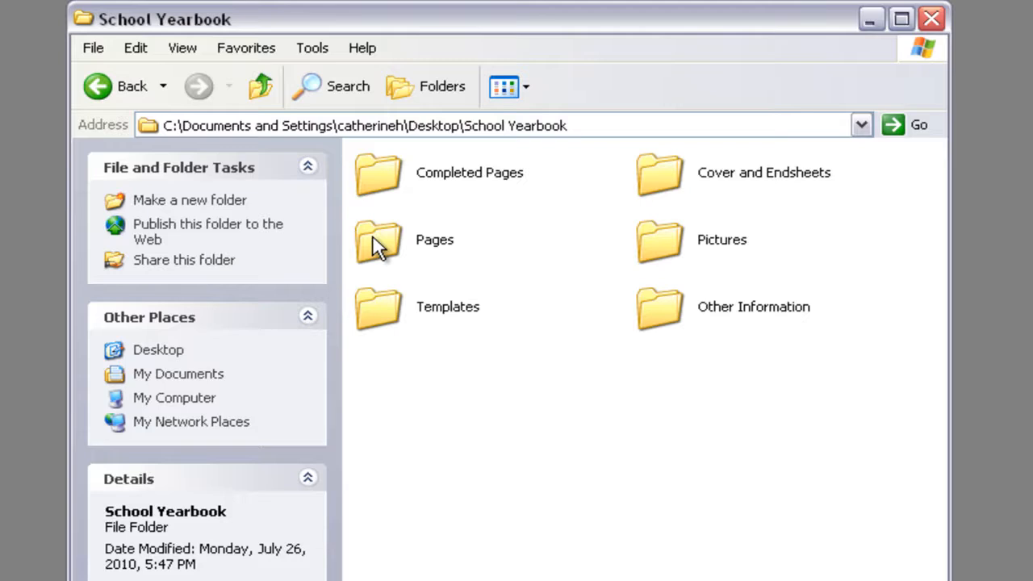
{"action": "double_click", "coordinate": [377, 239]}
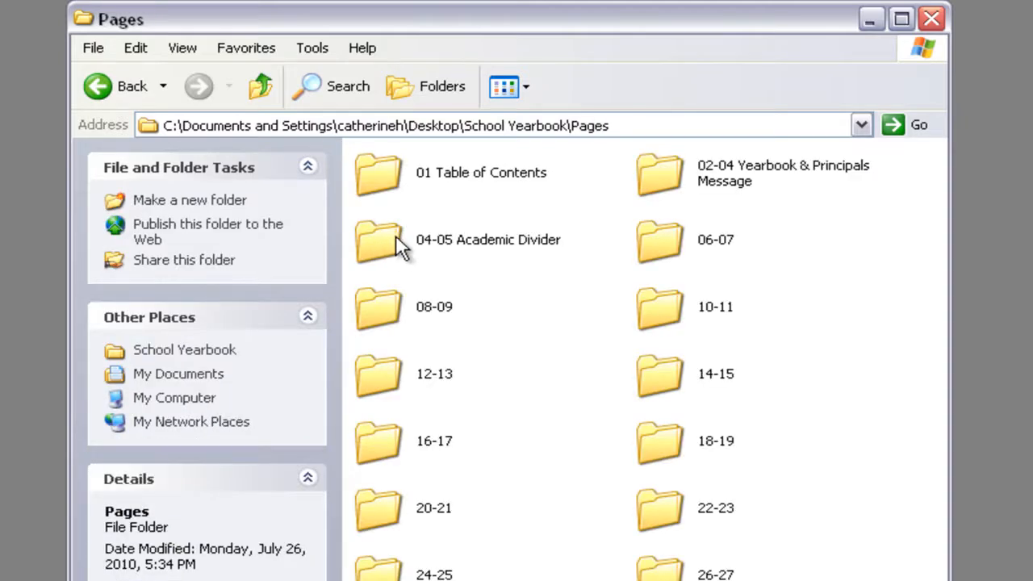
{"action": "double_click", "coordinate": [377, 242]}
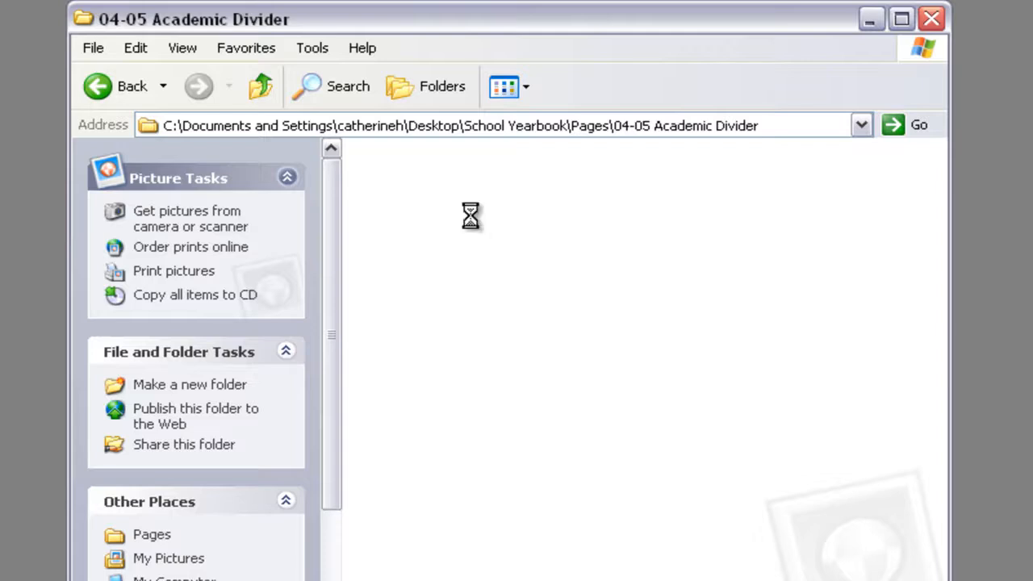
Paste shutterstock_1963940 and shutterstock_32067208 into 04-05 Academic Divider, then return to School Yearbook
{"action": "right_click", "coordinate": [470, 216]}
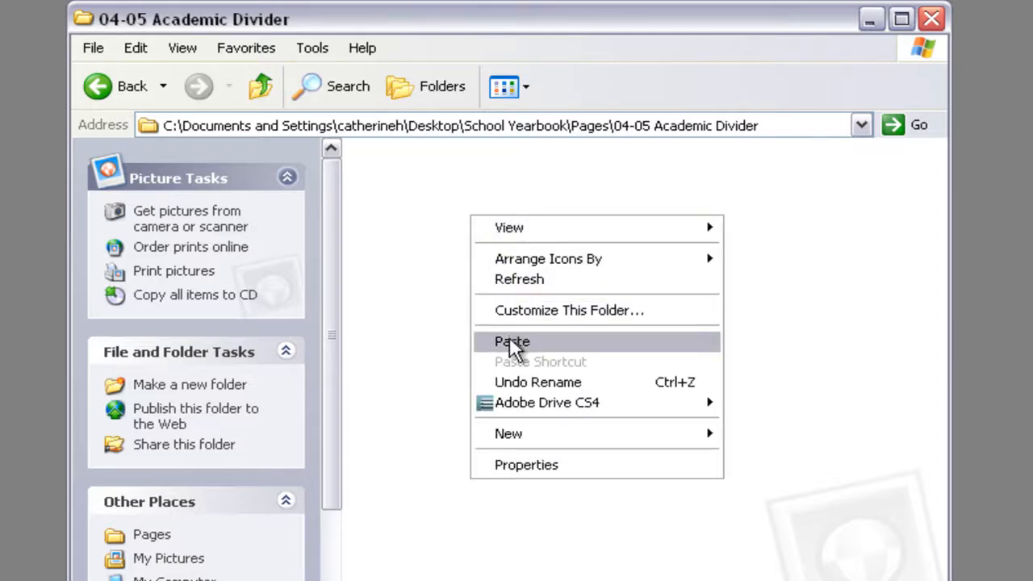
{"action": "left_click", "coordinate": [513, 341]}
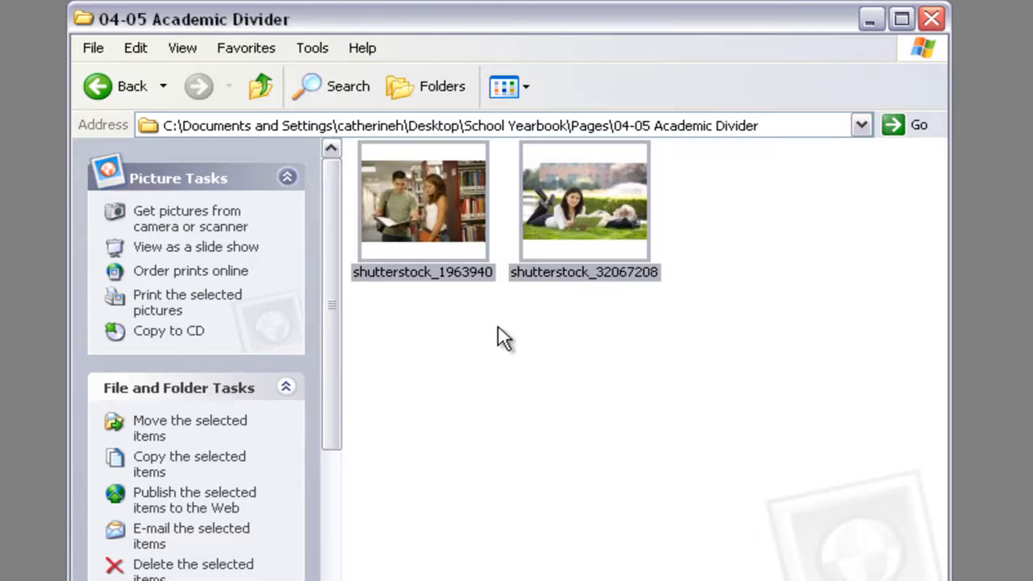
{"action": "left_click", "coordinate": [259, 86]}
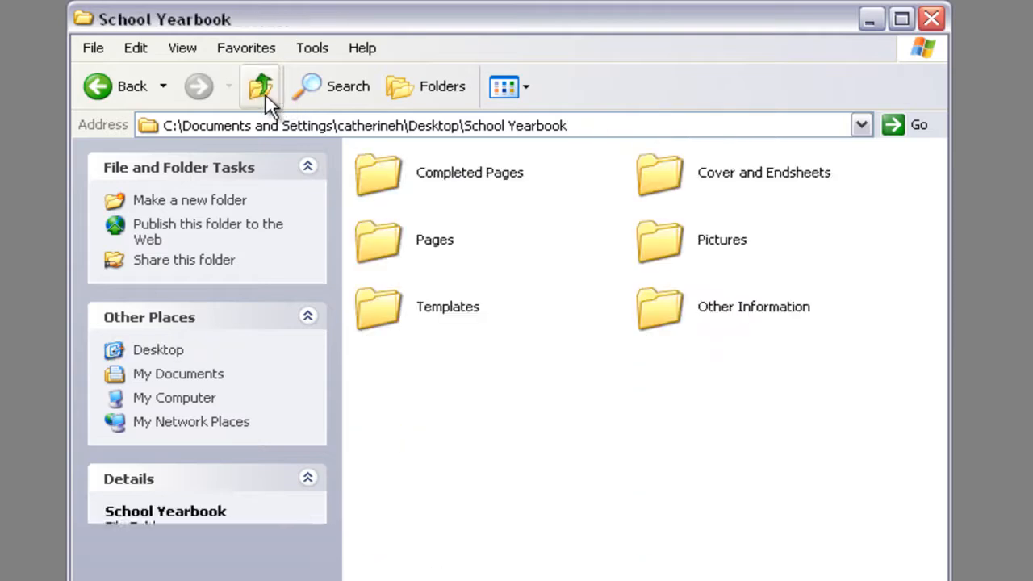
Go up to the desktop and close the Explorer window
{"action": "left_click", "coordinate": [259, 86]}
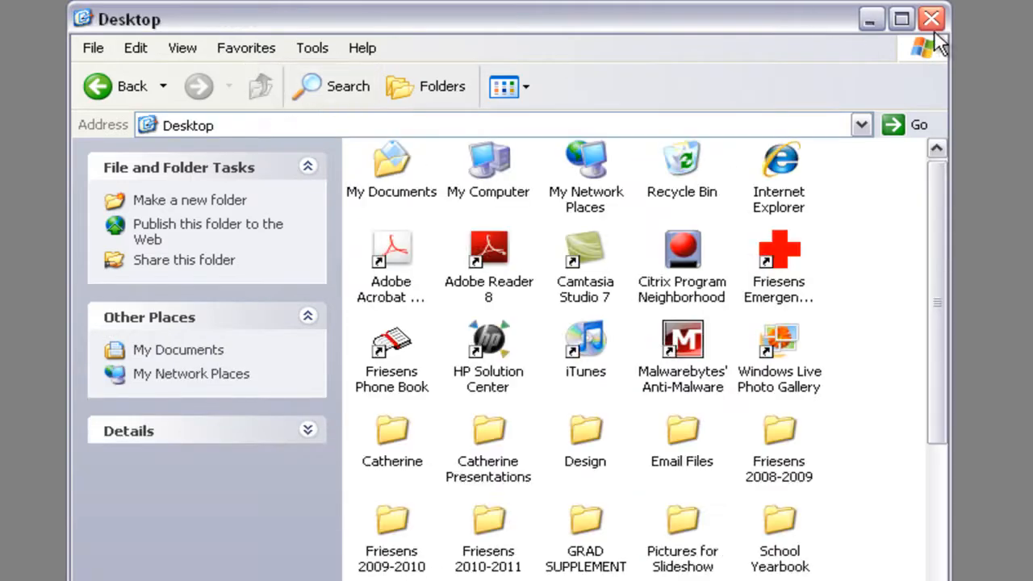
{"action": "left_click", "coordinate": [930, 19]}
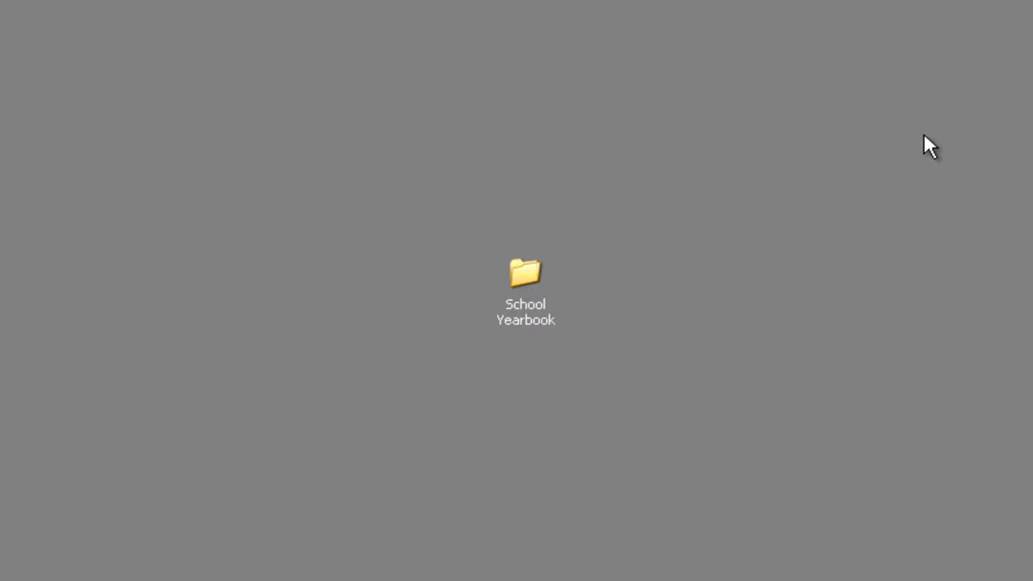